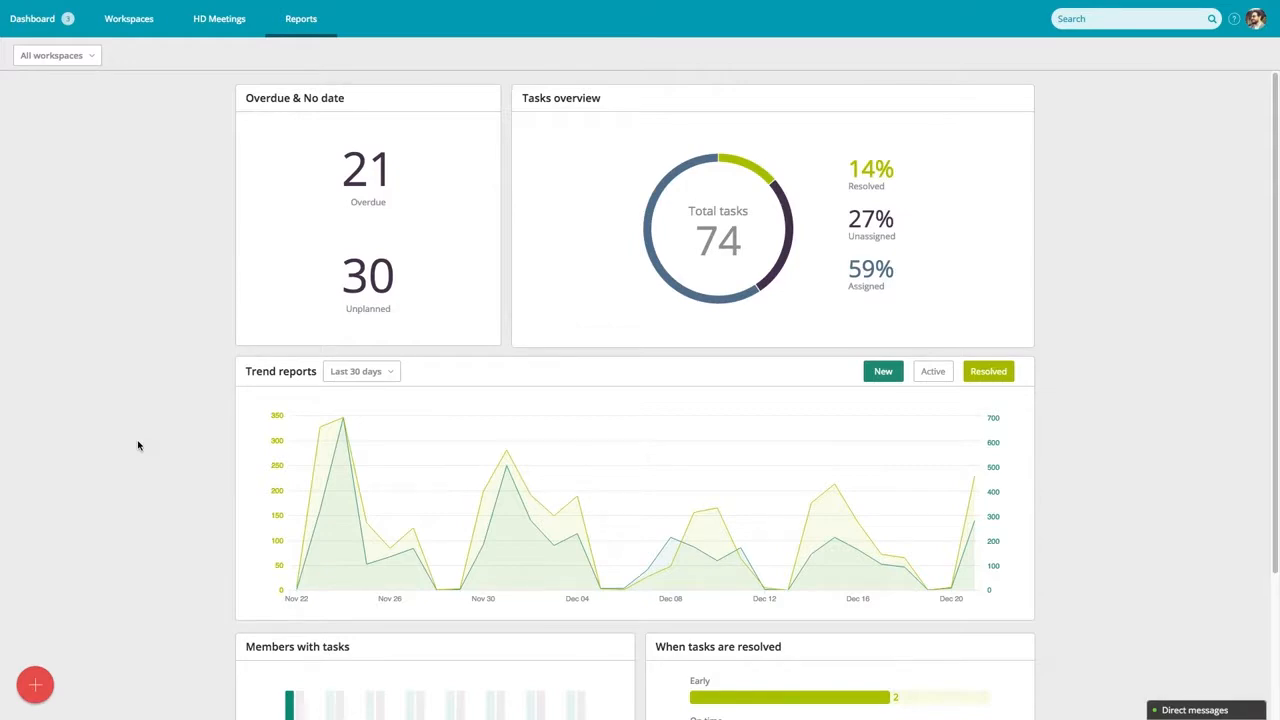
Scroll through the Reports overview and bring up the list of available report types
scroll(down, 3)
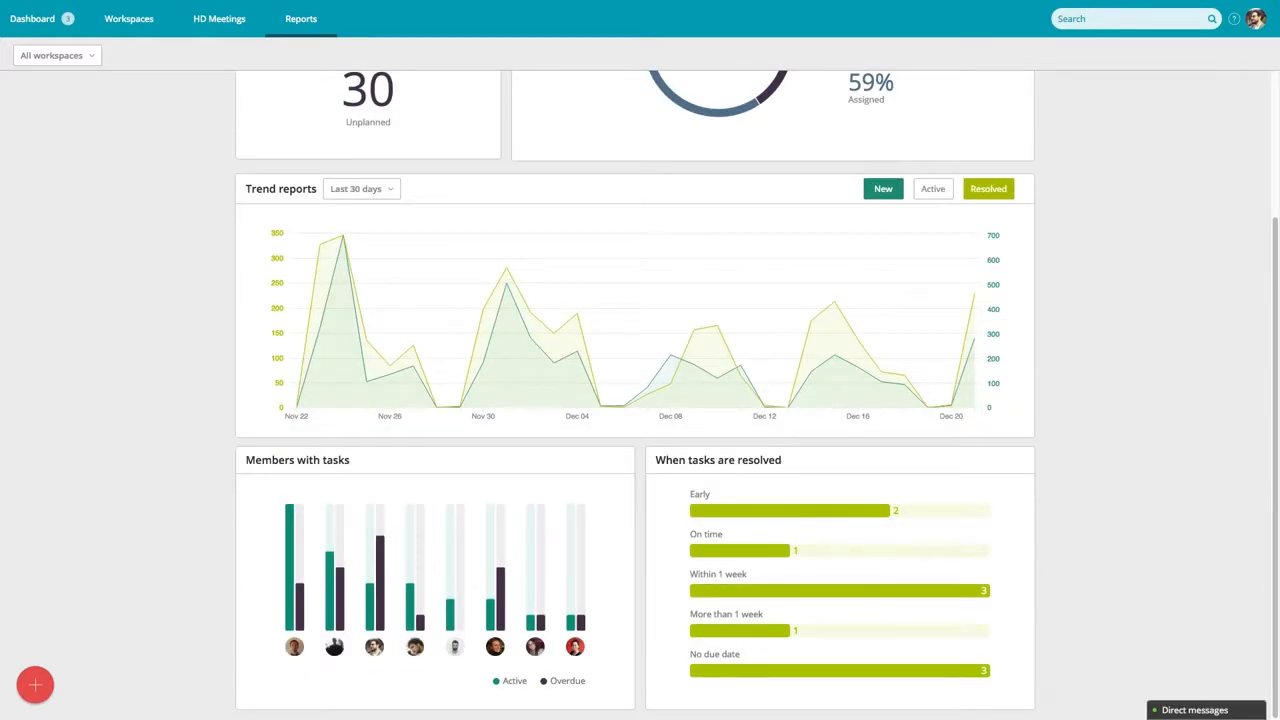
scroll(down, 3)
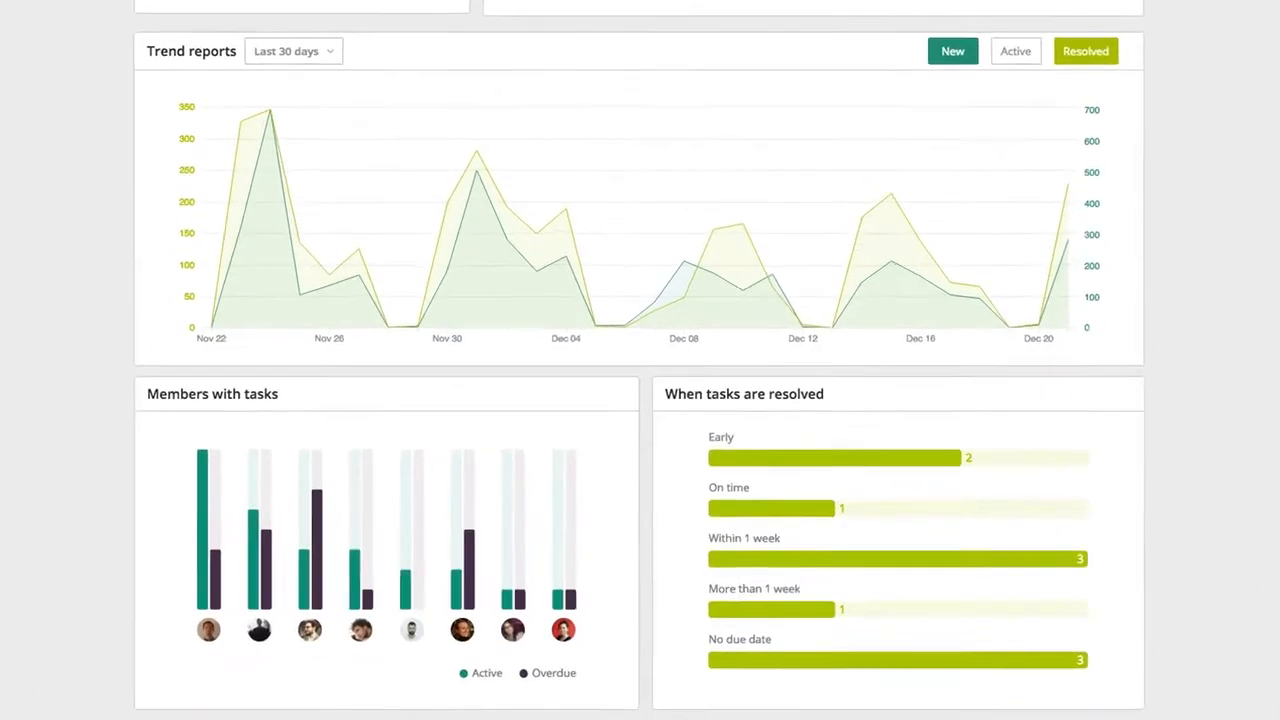
scroll(down, 3)
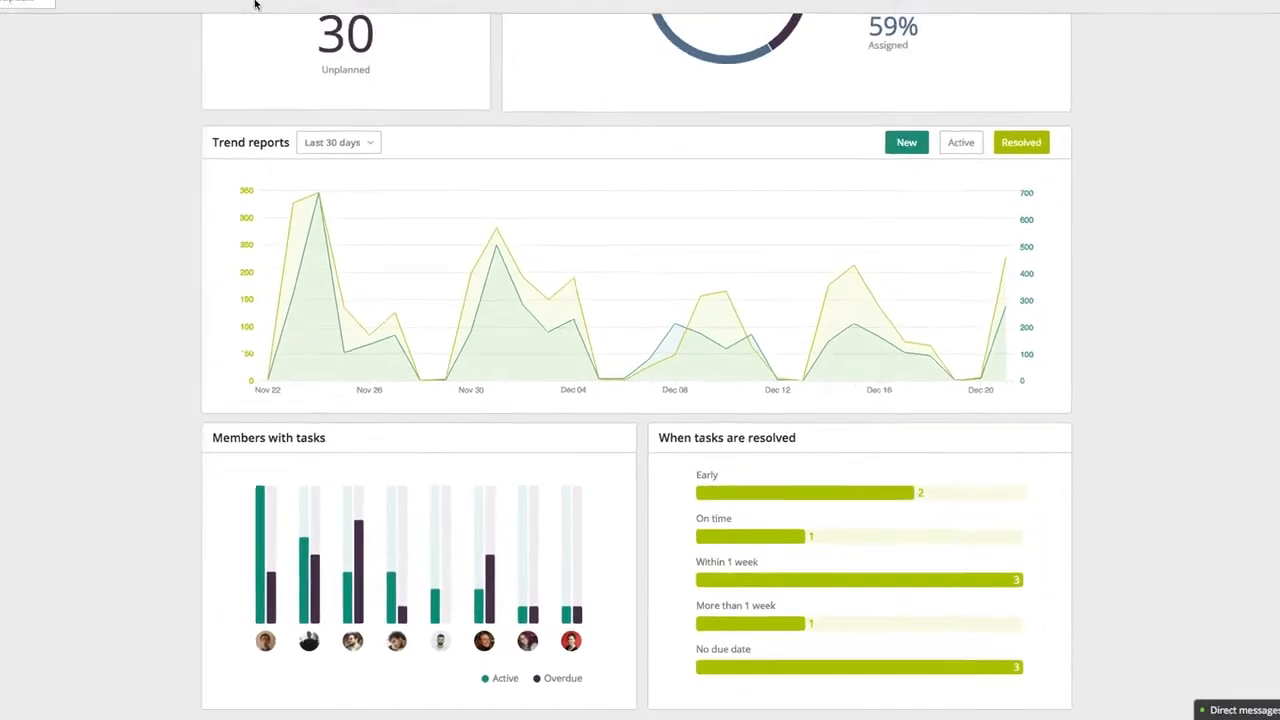
click(300, 18)
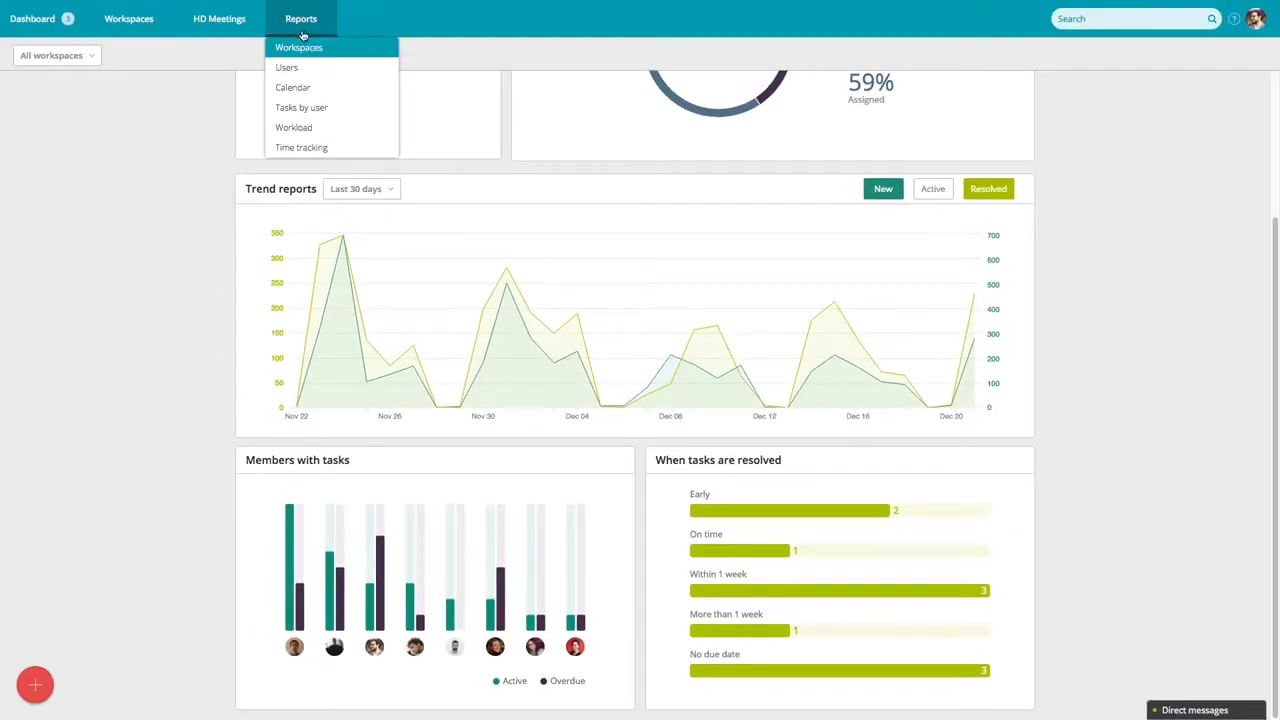
mouse_move(320, 132)
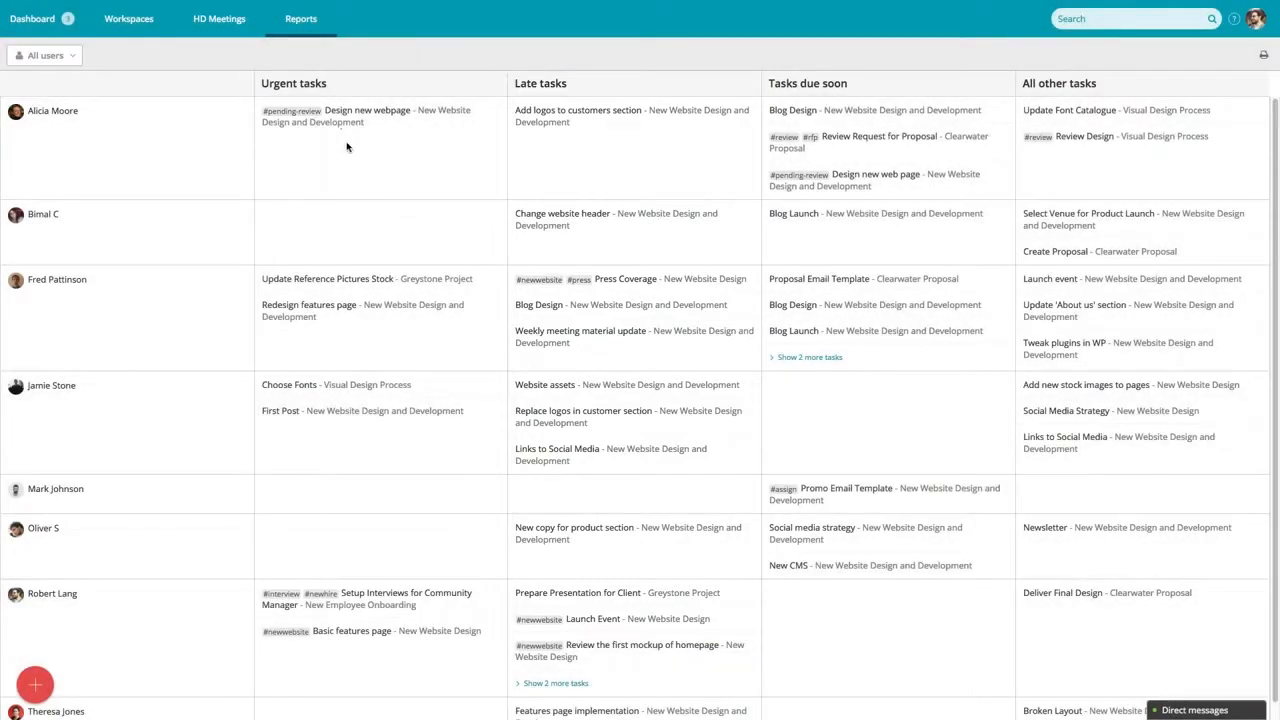
mouse_move(846, 280)
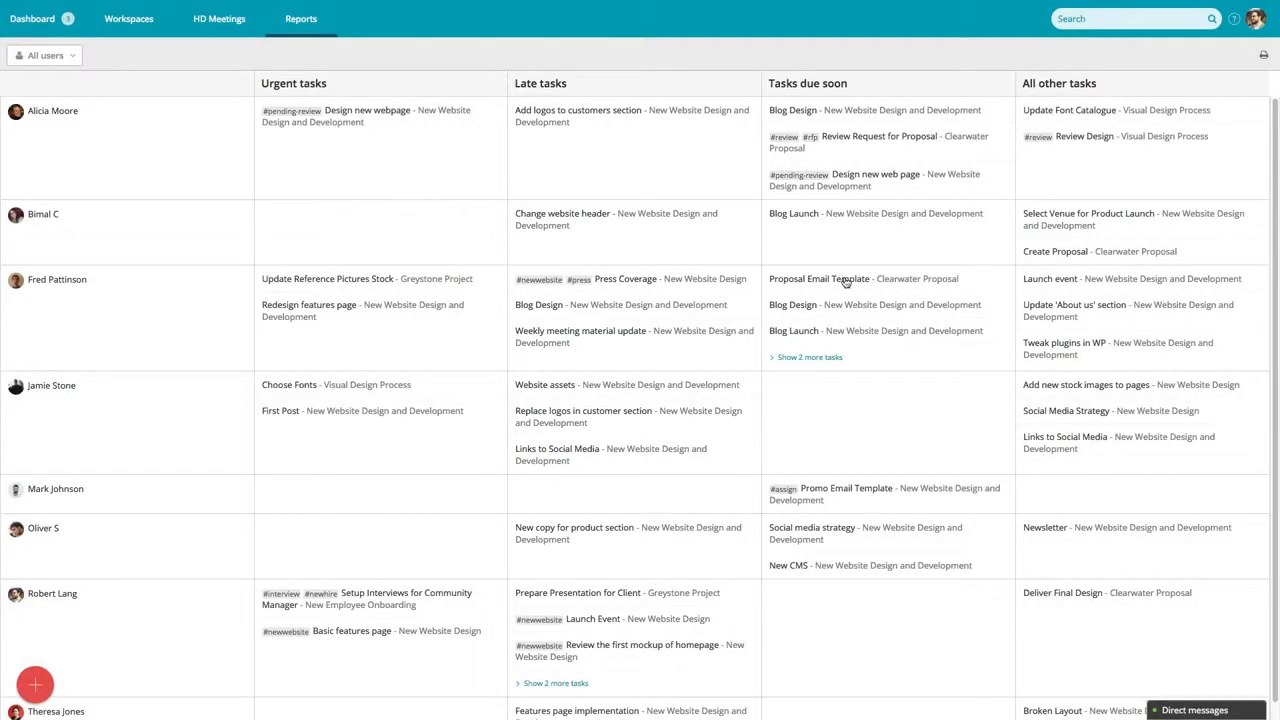
click(818, 278)
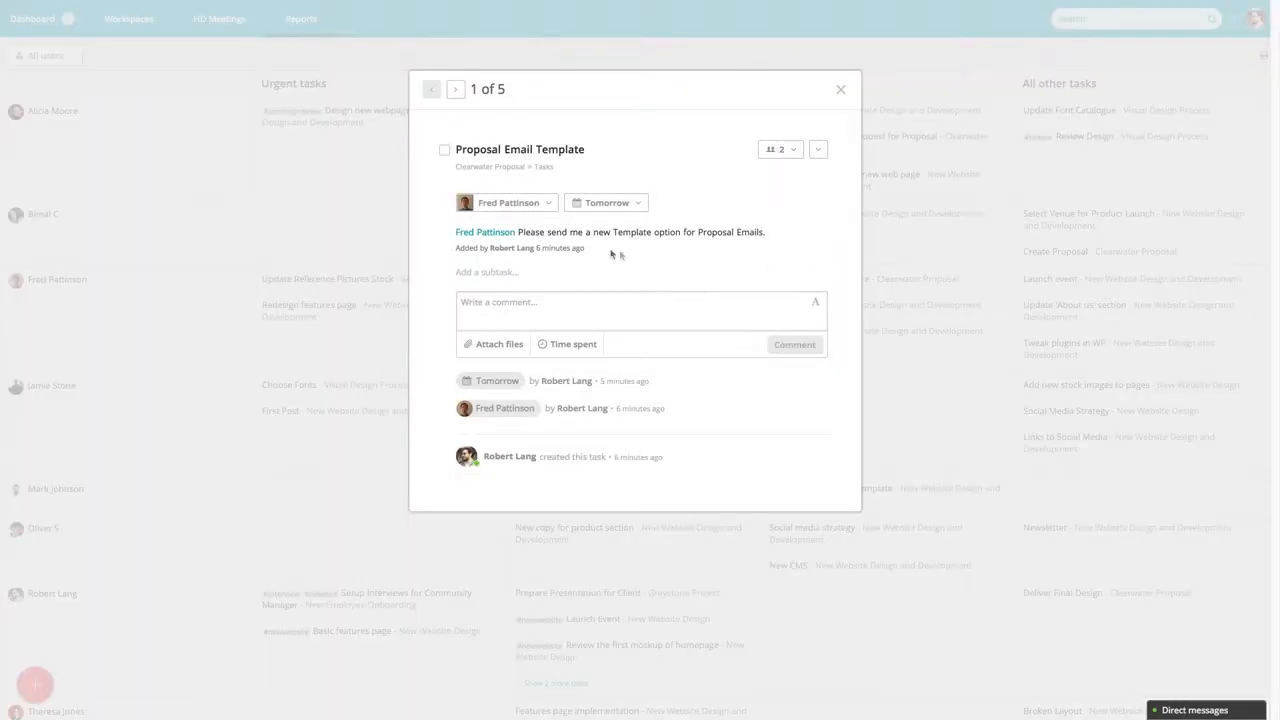
click(504, 202)
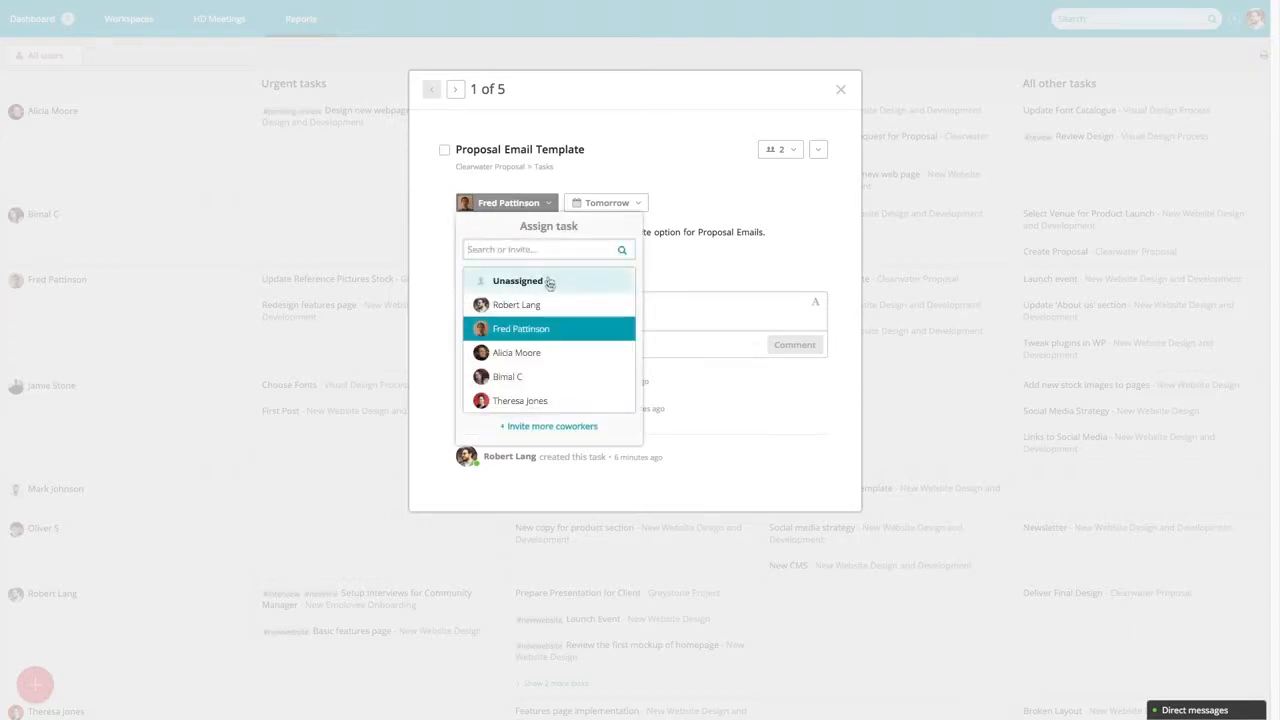
click(508, 376)
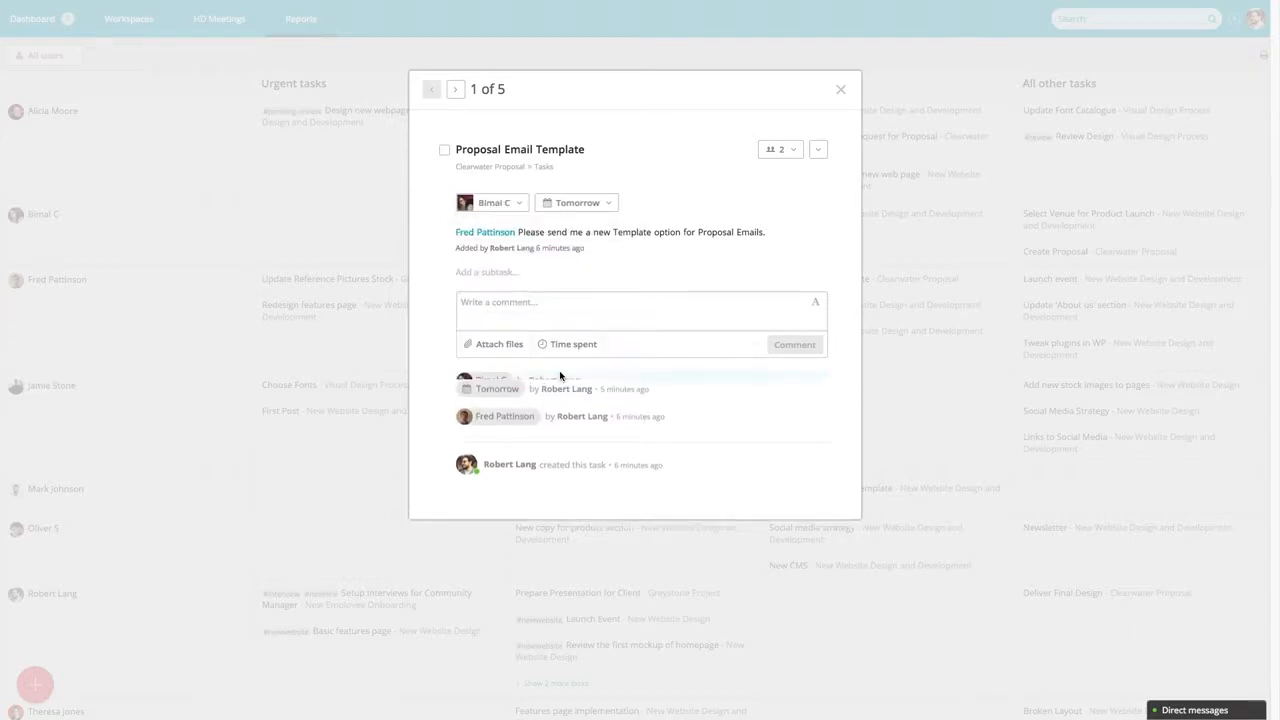
click(492, 202)
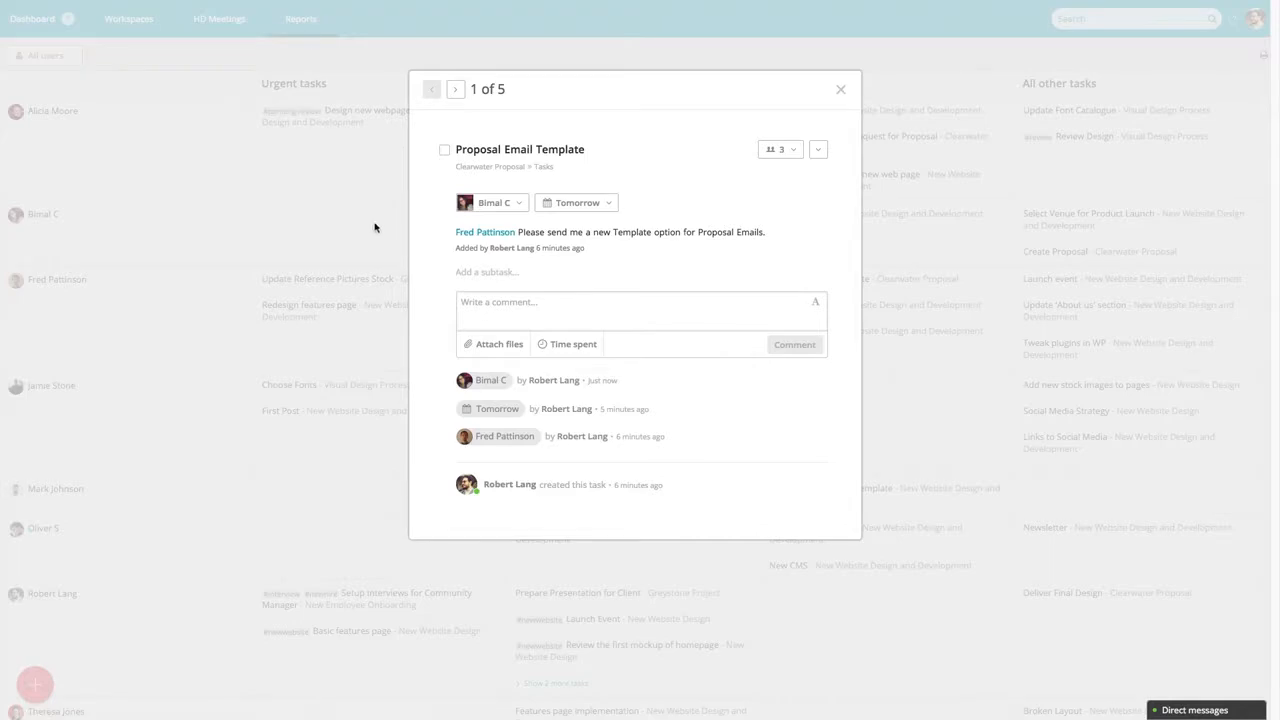
click(840, 88)
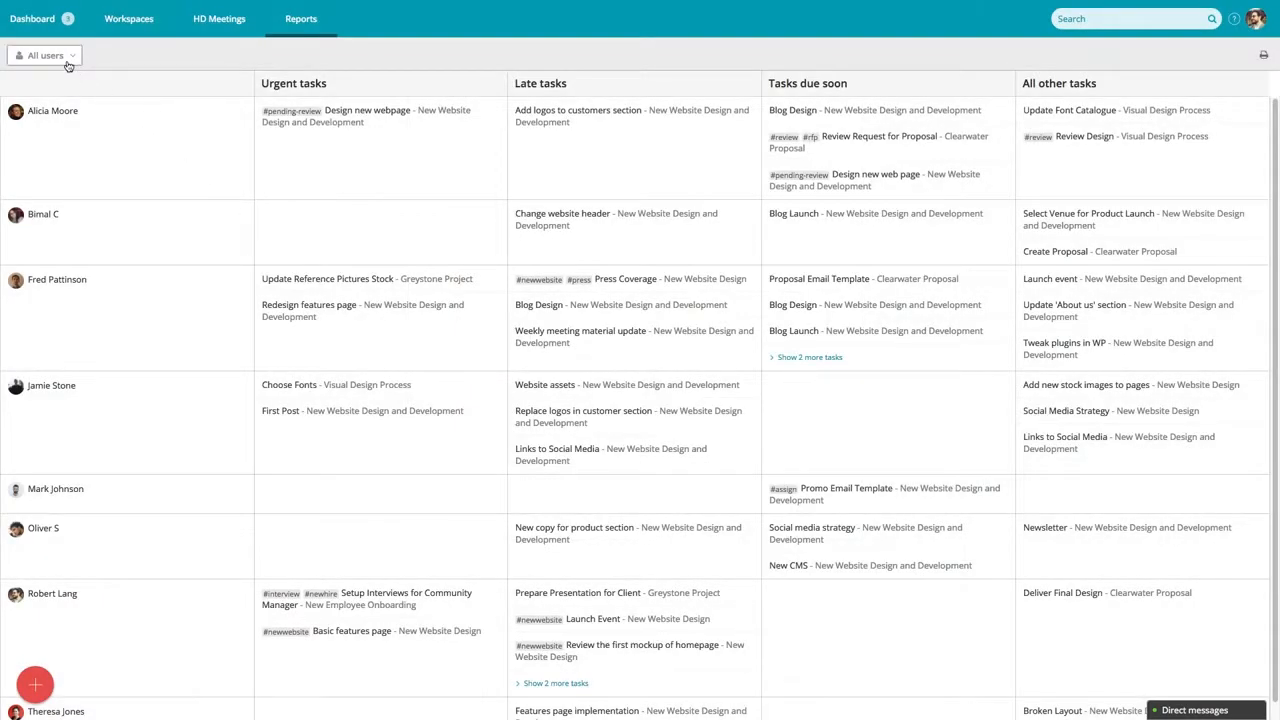
click(44, 56)
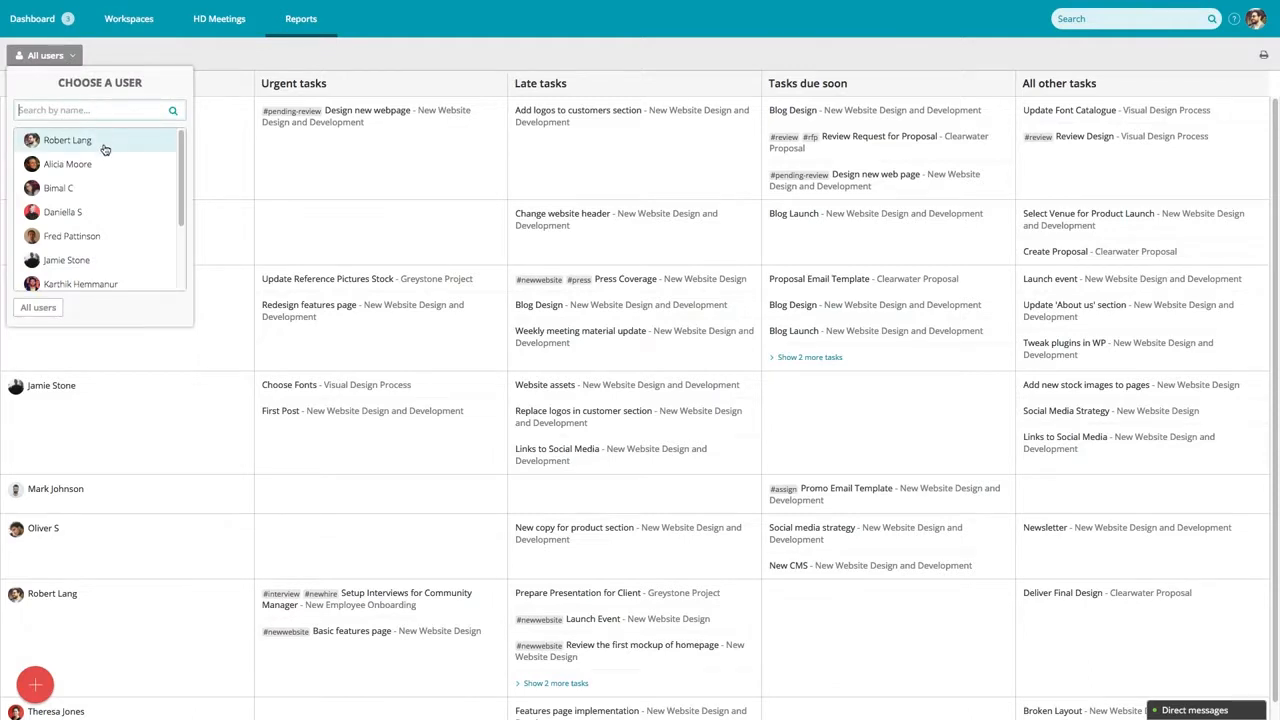
click(68, 164)
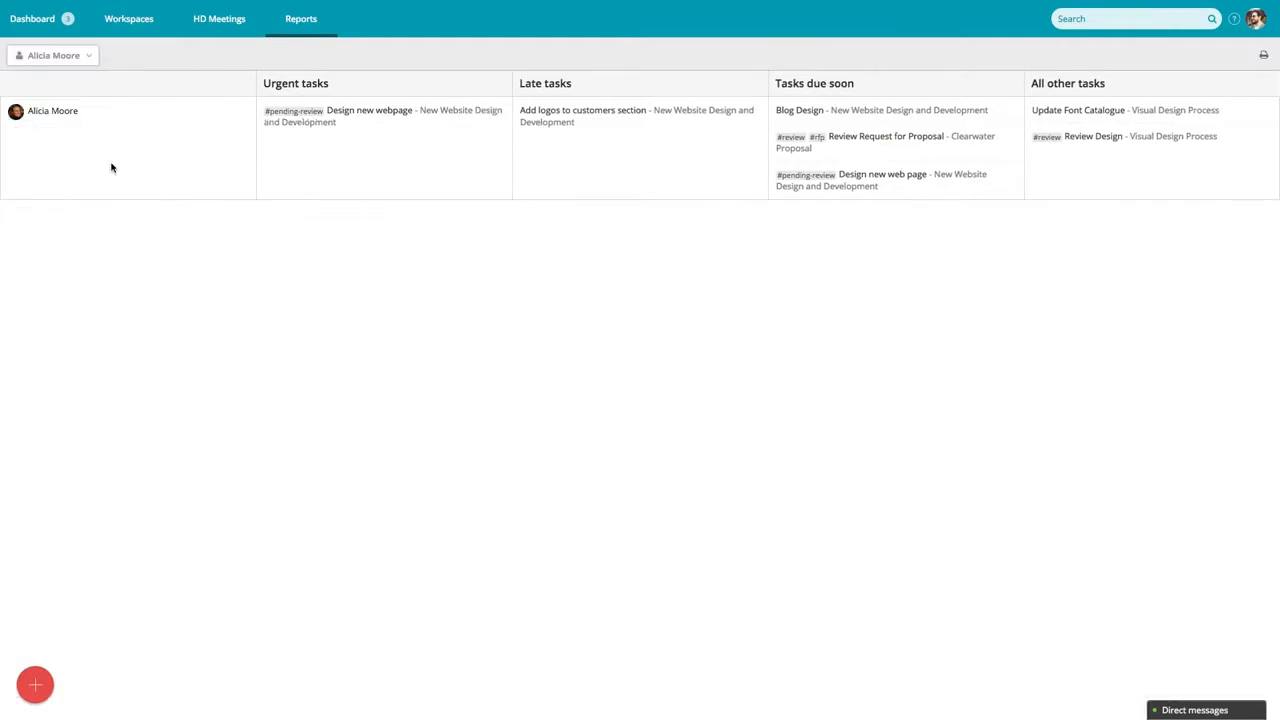
mouse_move(268, 52)
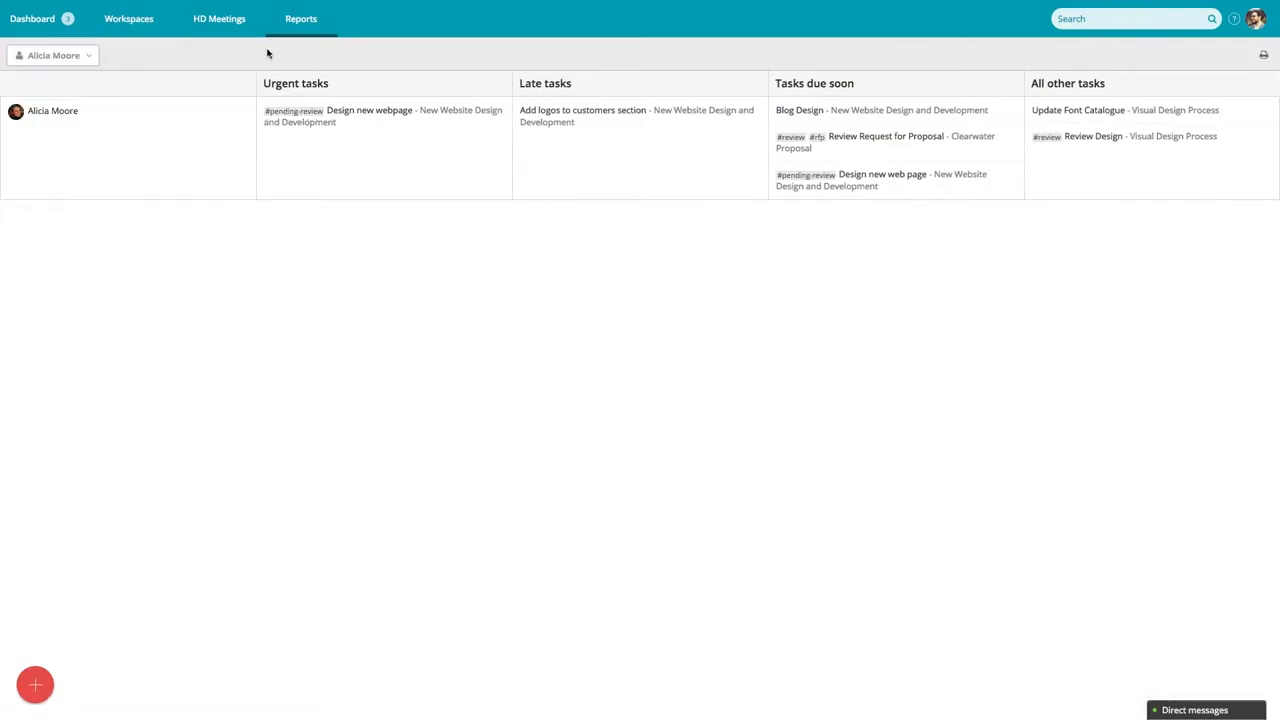
click(300, 18)
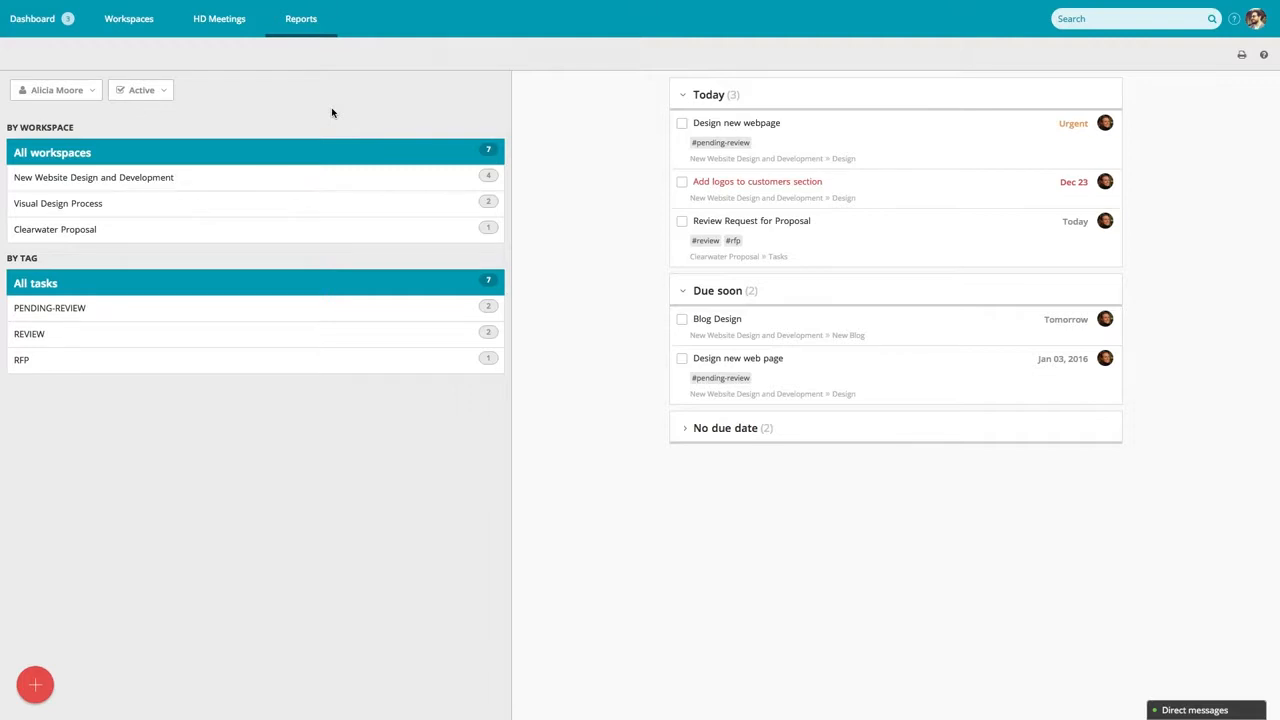
mouse_move(344, 168)
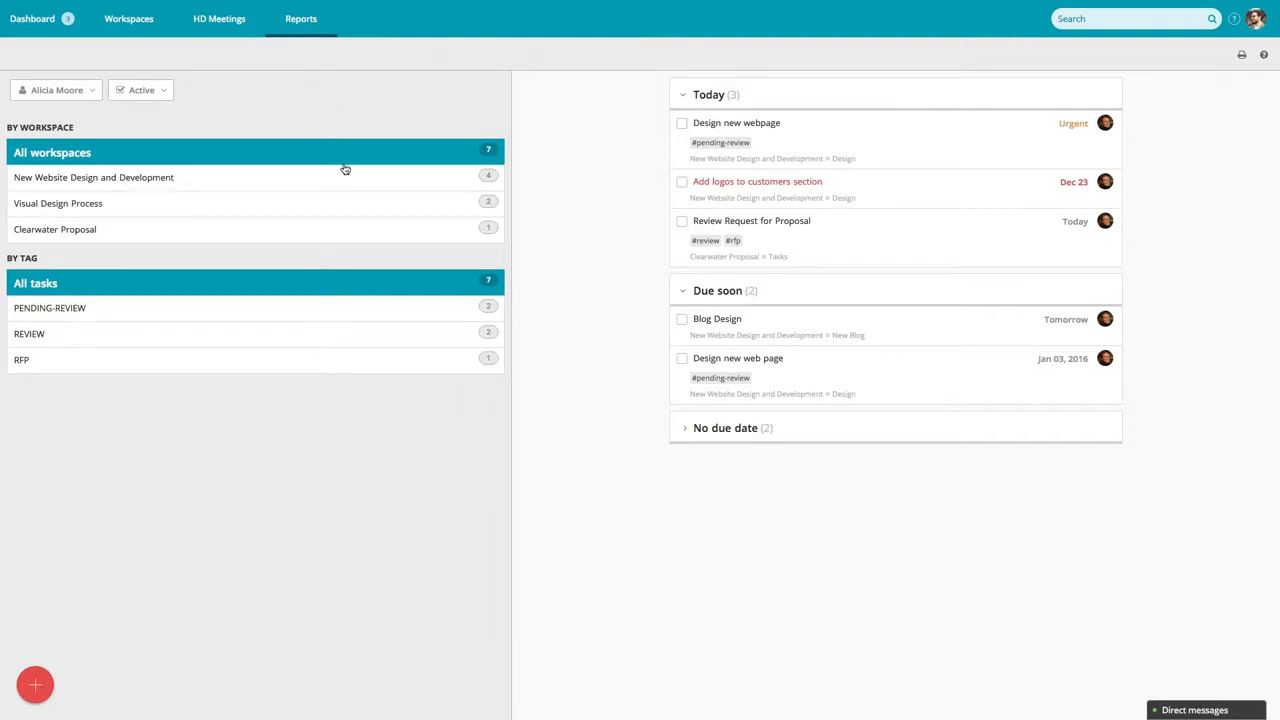
click(92, 176)
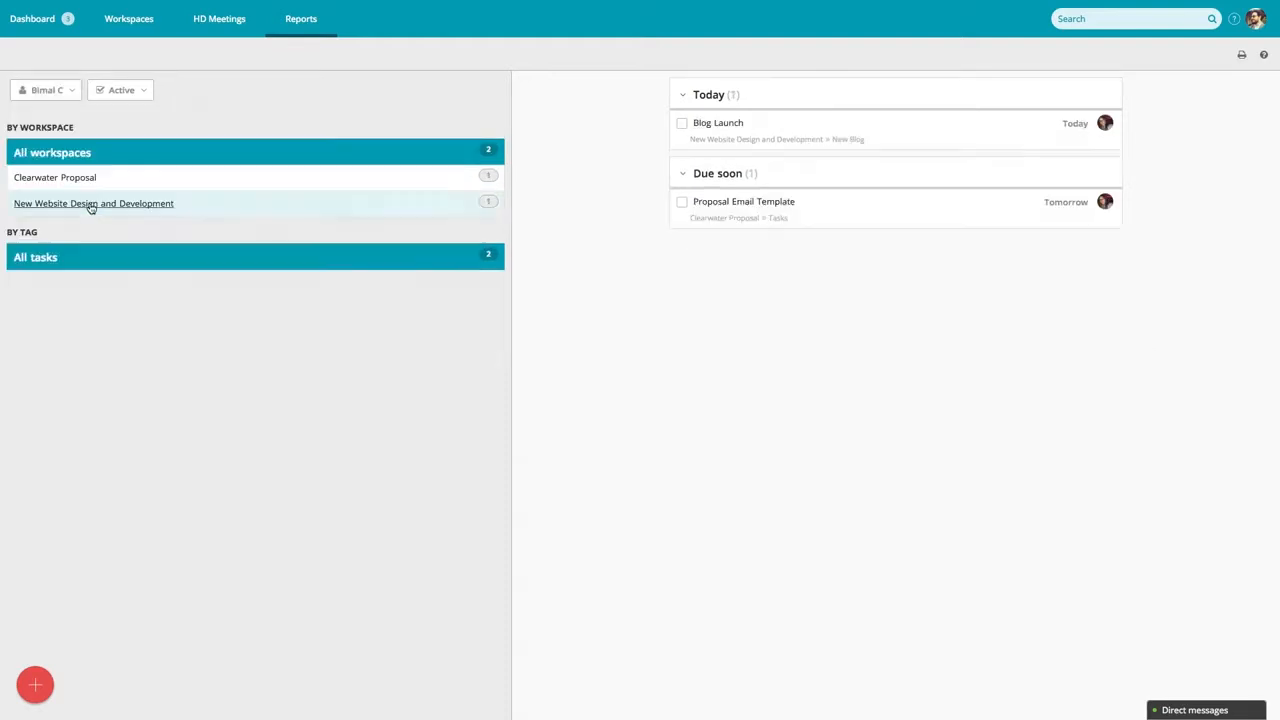
click(36, 684)
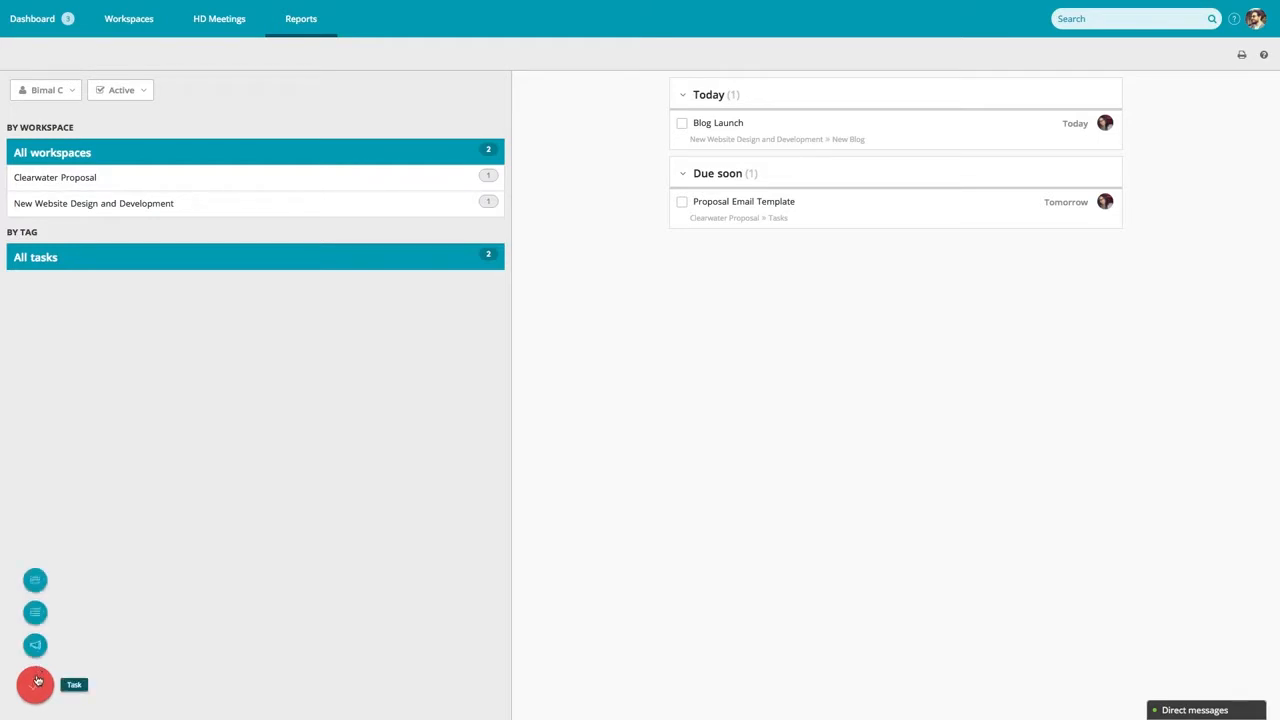
click(36, 684)
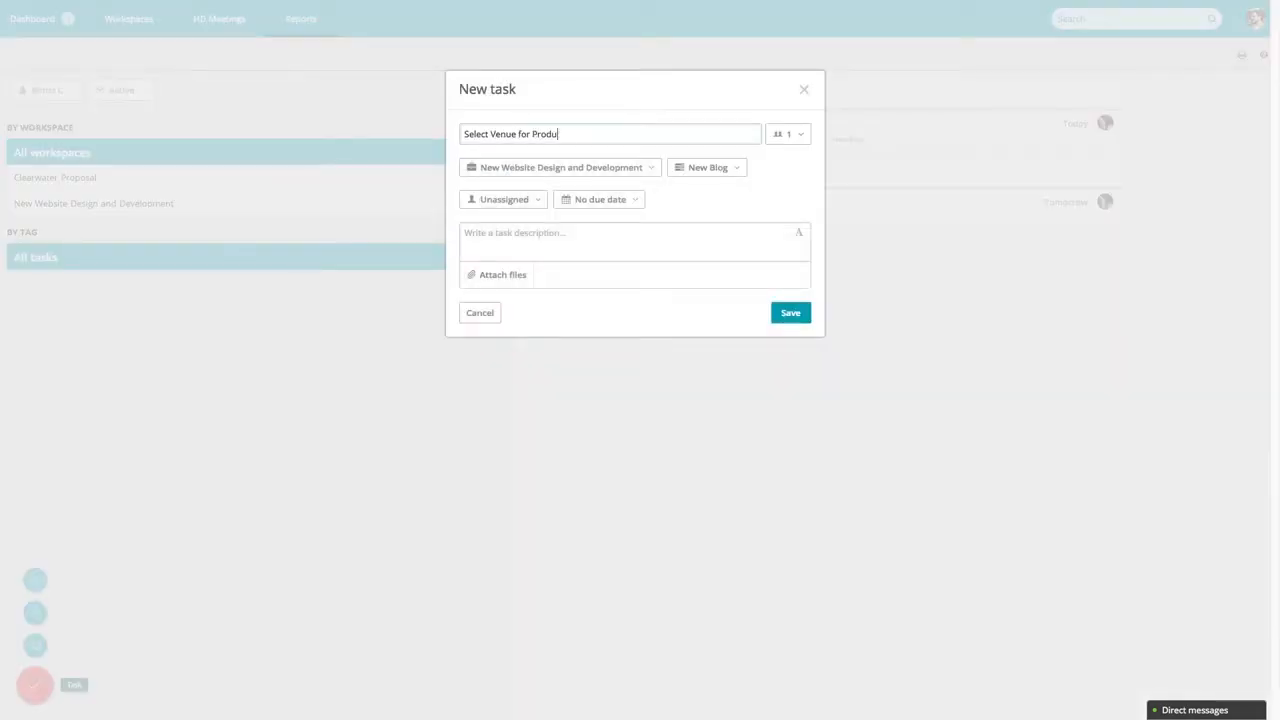
click(504, 200)
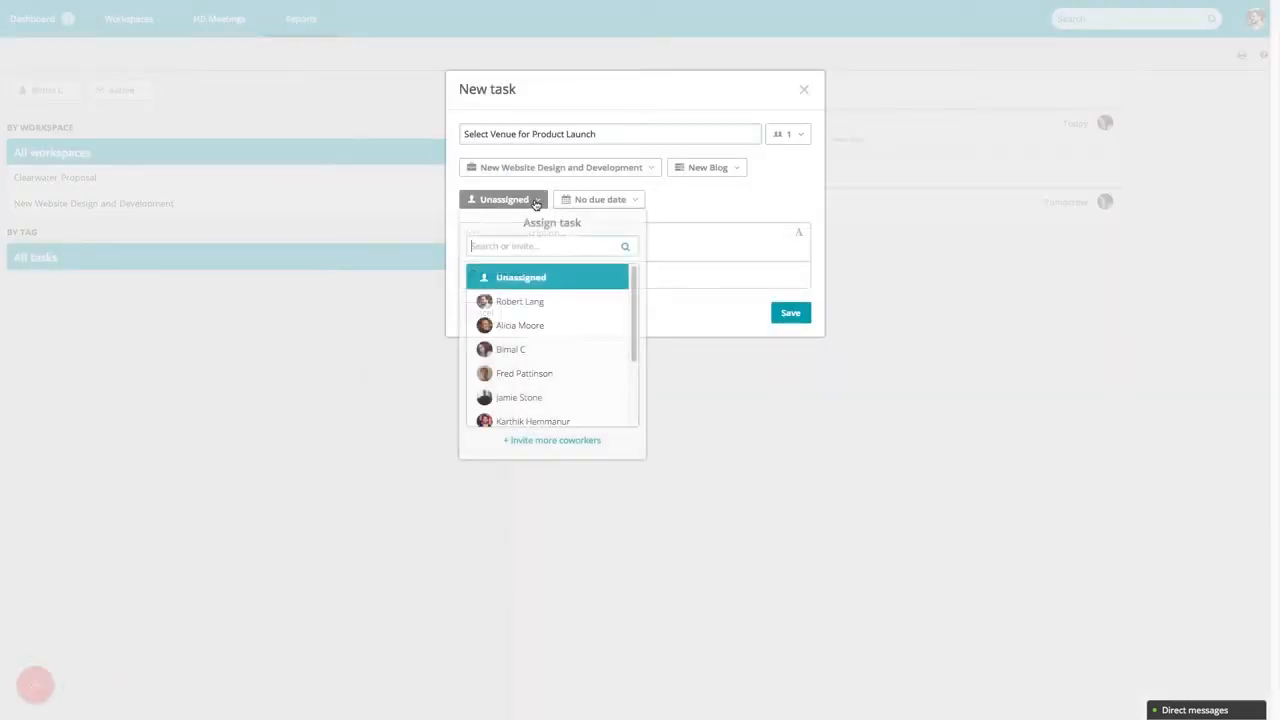
click(510, 348)
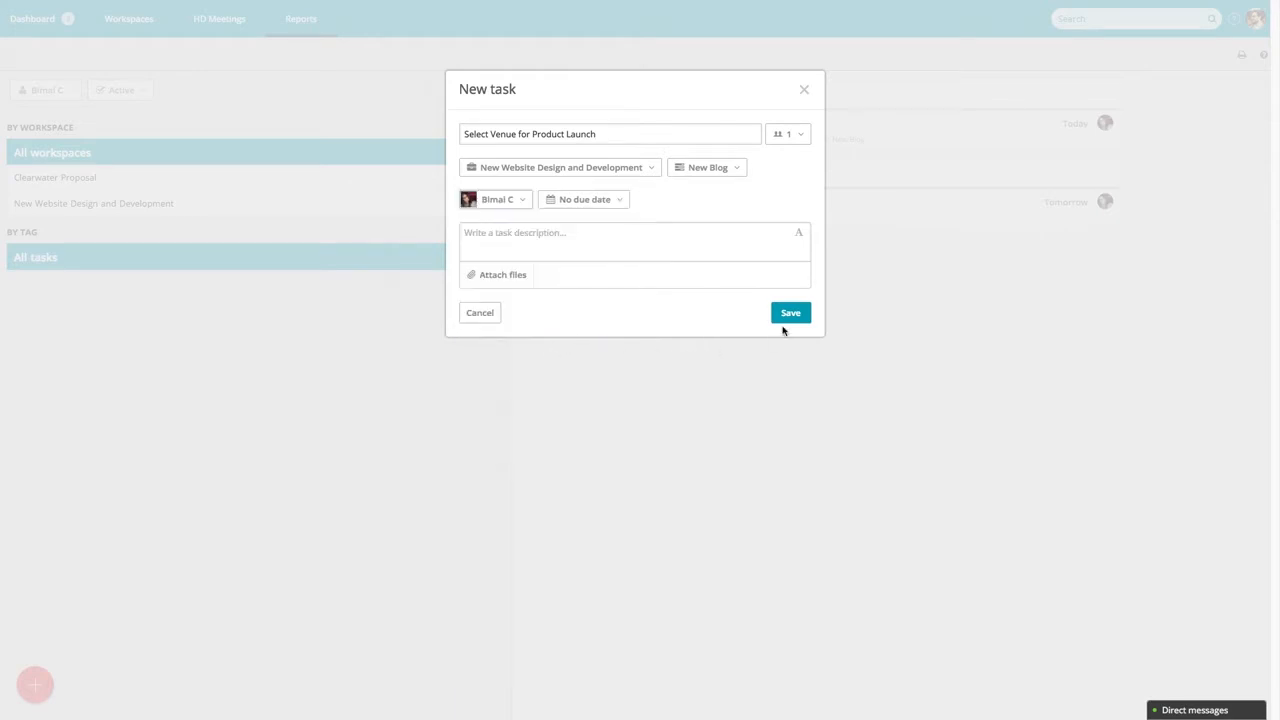
click(790, 312)
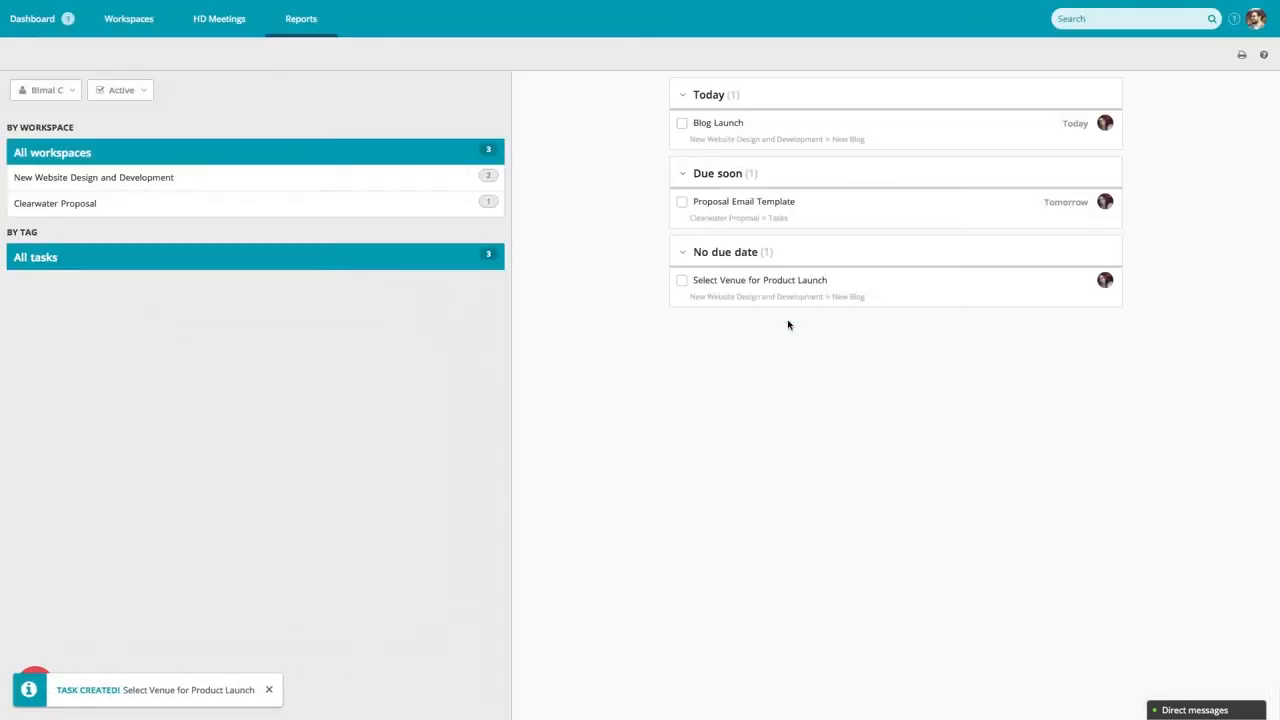